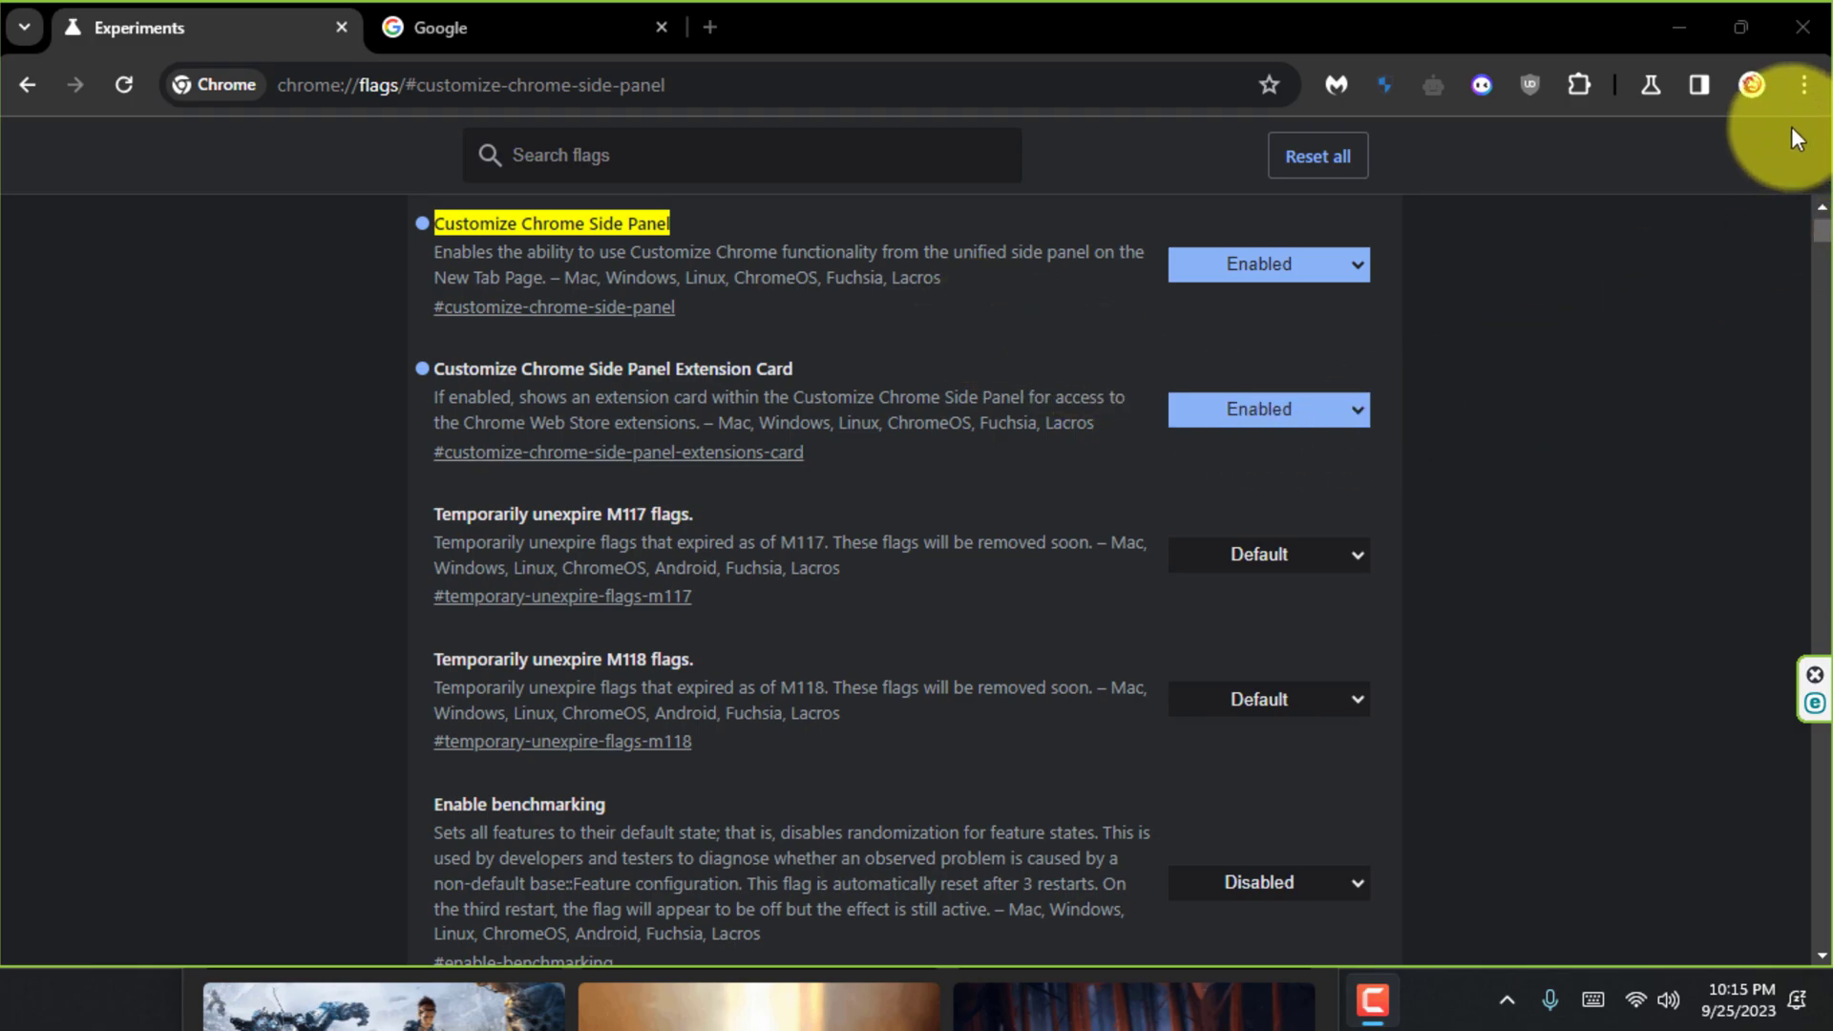
Open Chrome's three-dot menu to show its redesigned layout and pick an entry.
left_click(1804, 84)
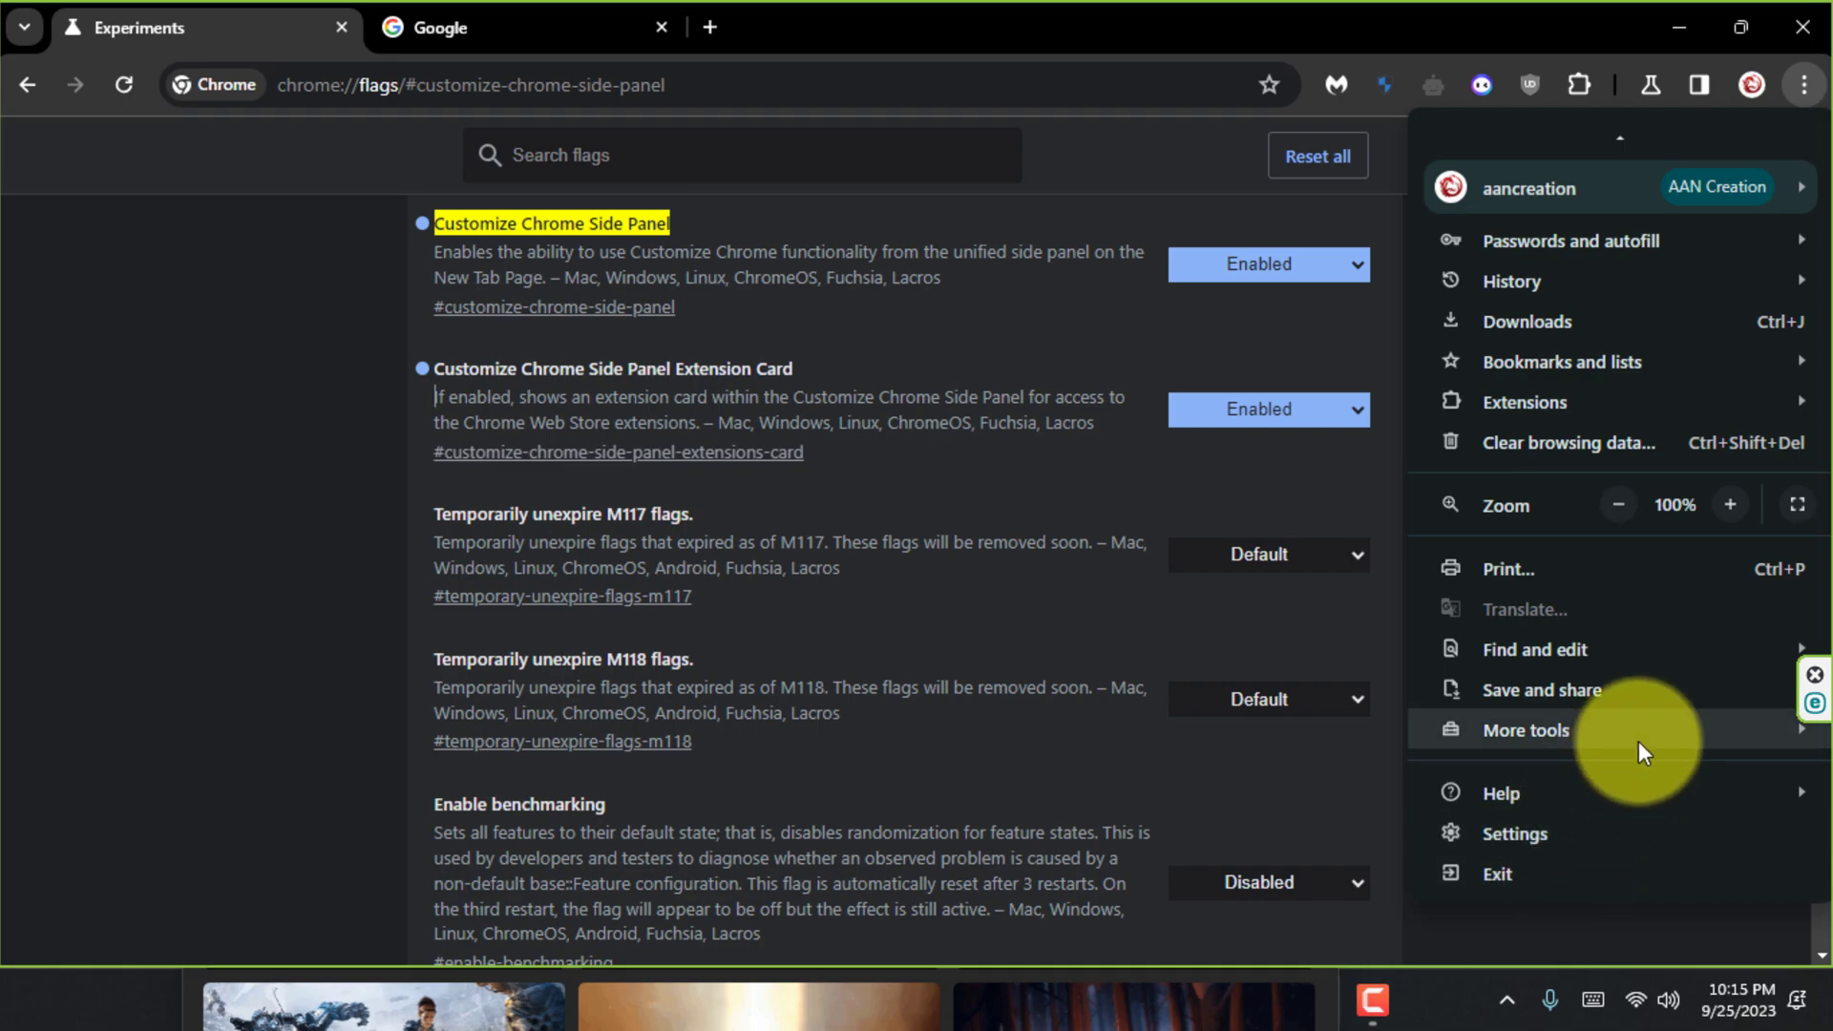
left_click(1525, 729)
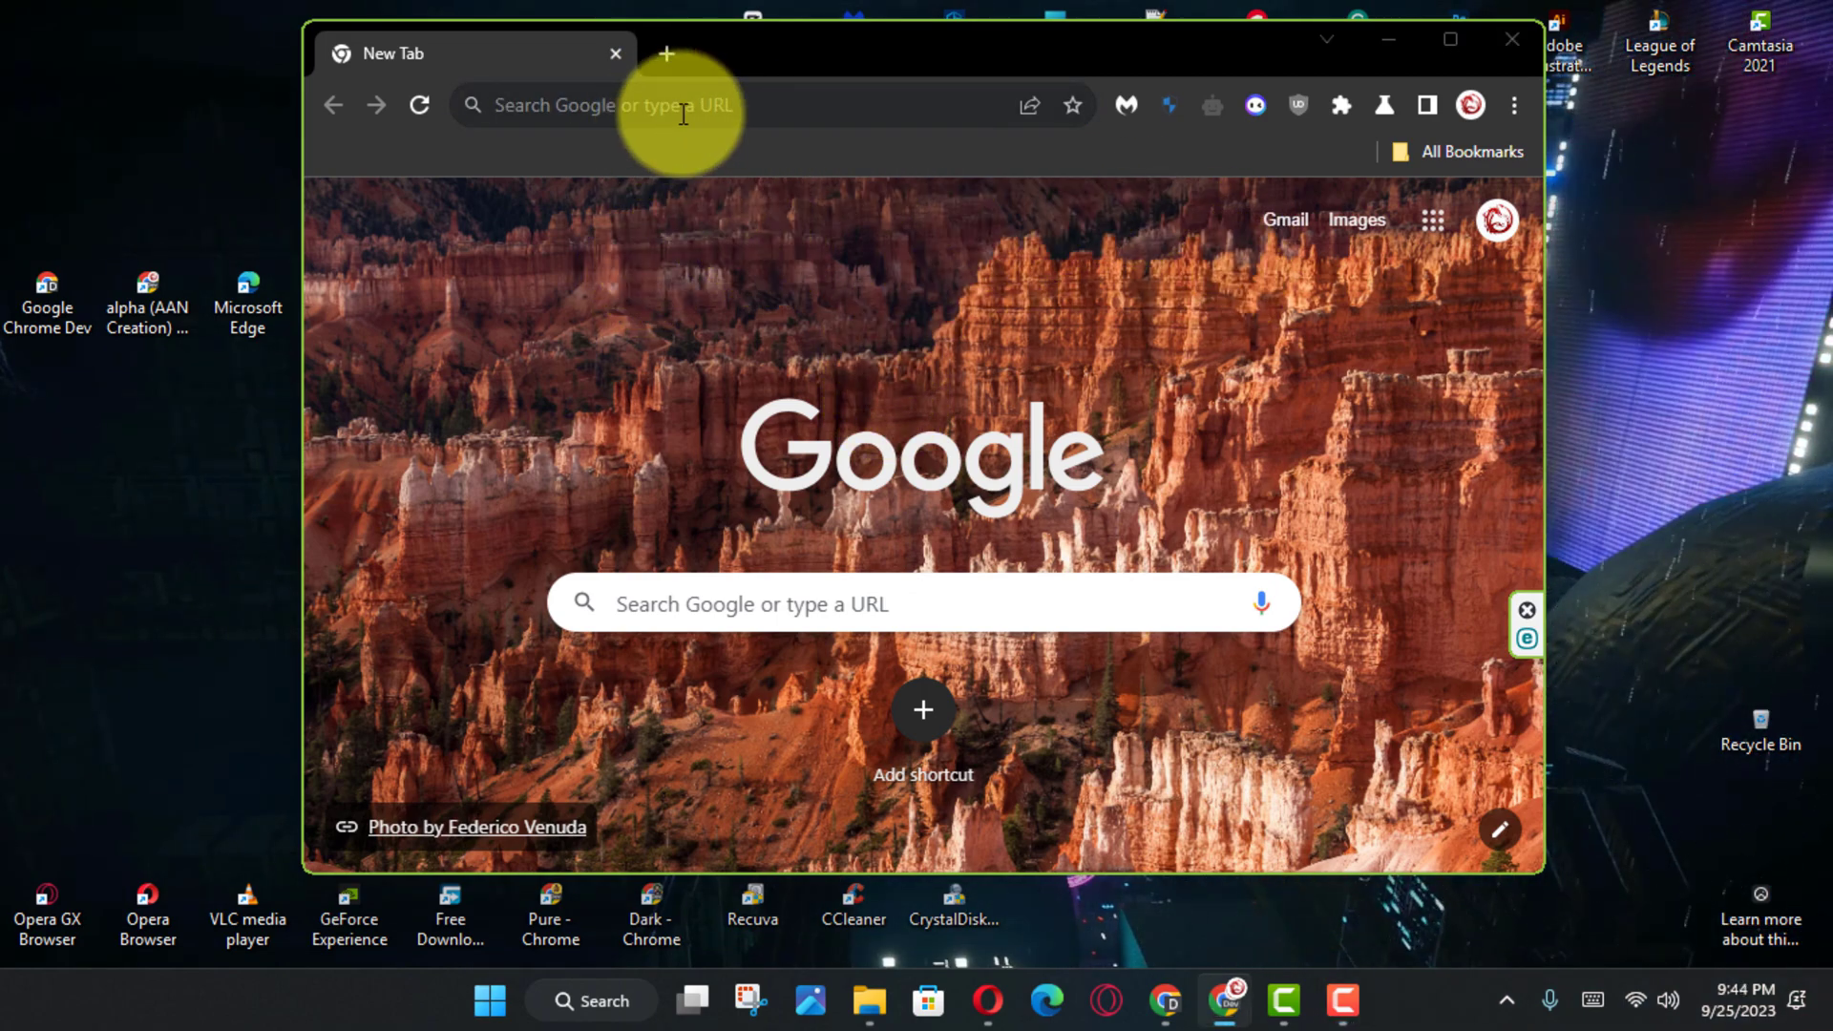
Load chrome://flags/#customize-chrome-side-panel and set Customize Chrome Side Panel to Enabled.
type("chrome://flags/#customize-chrome-side-panel")
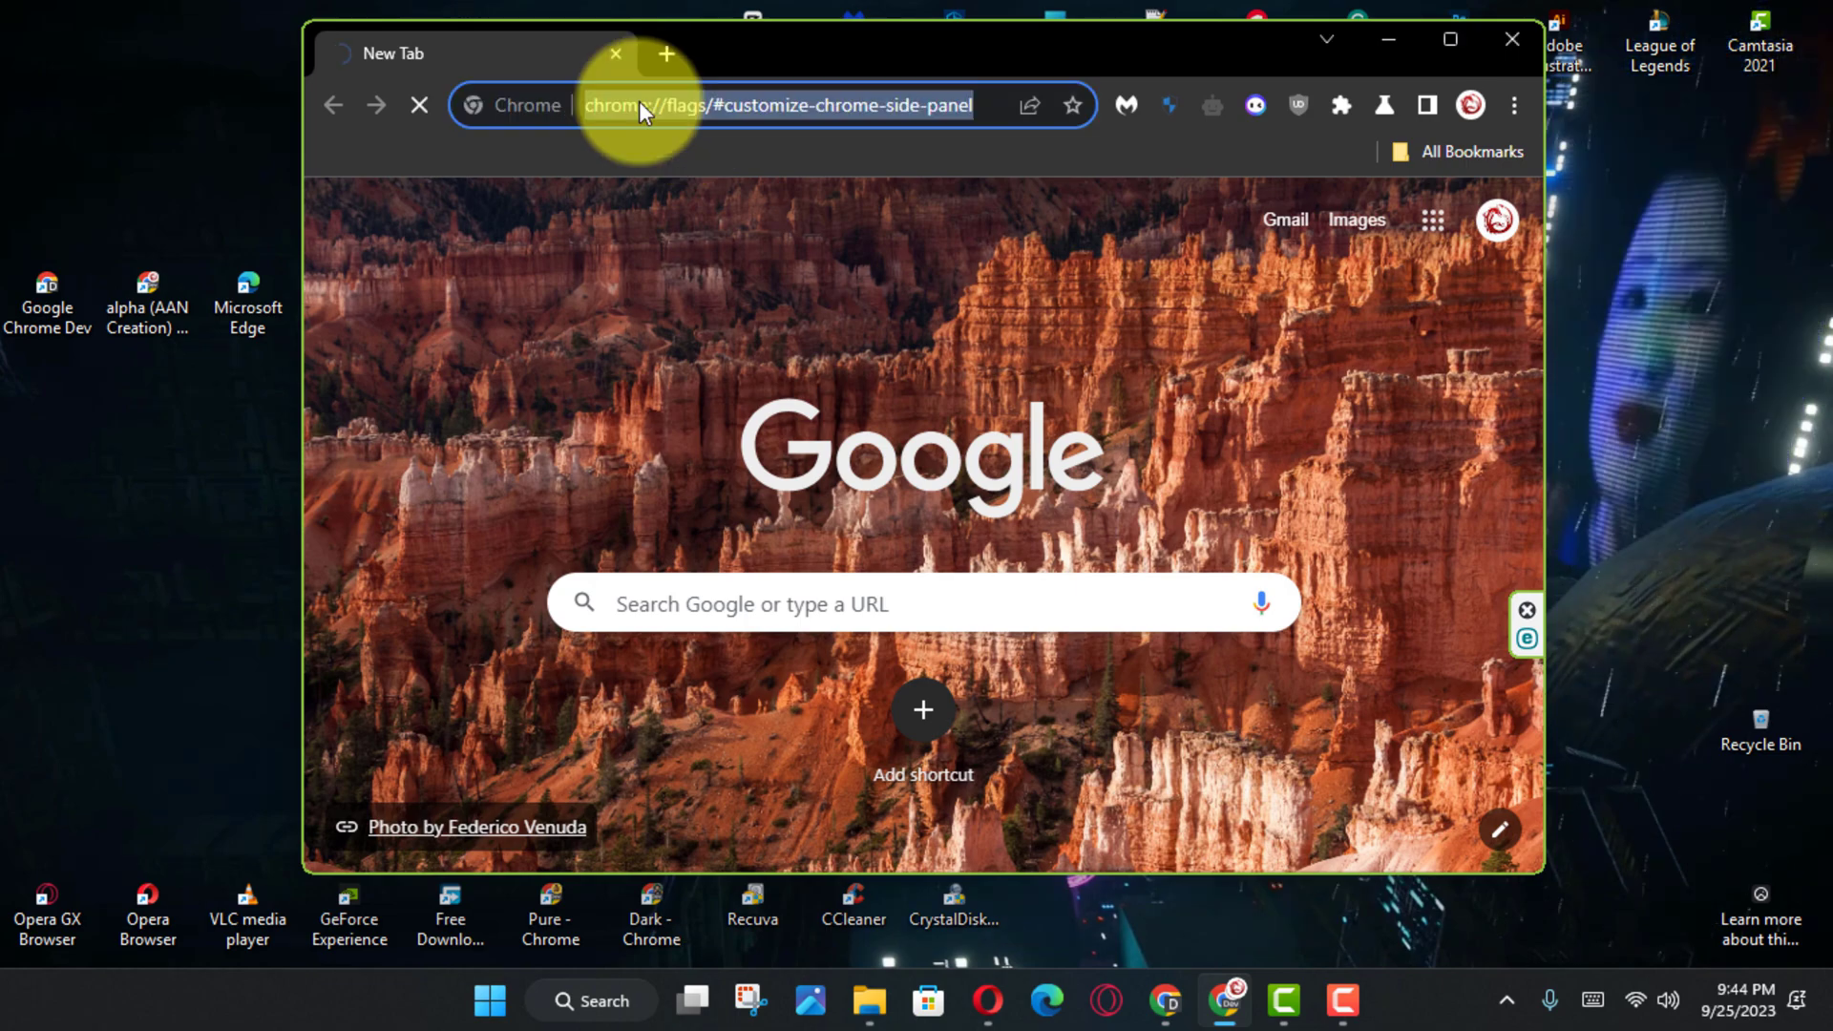
mouse_move(983, 108)
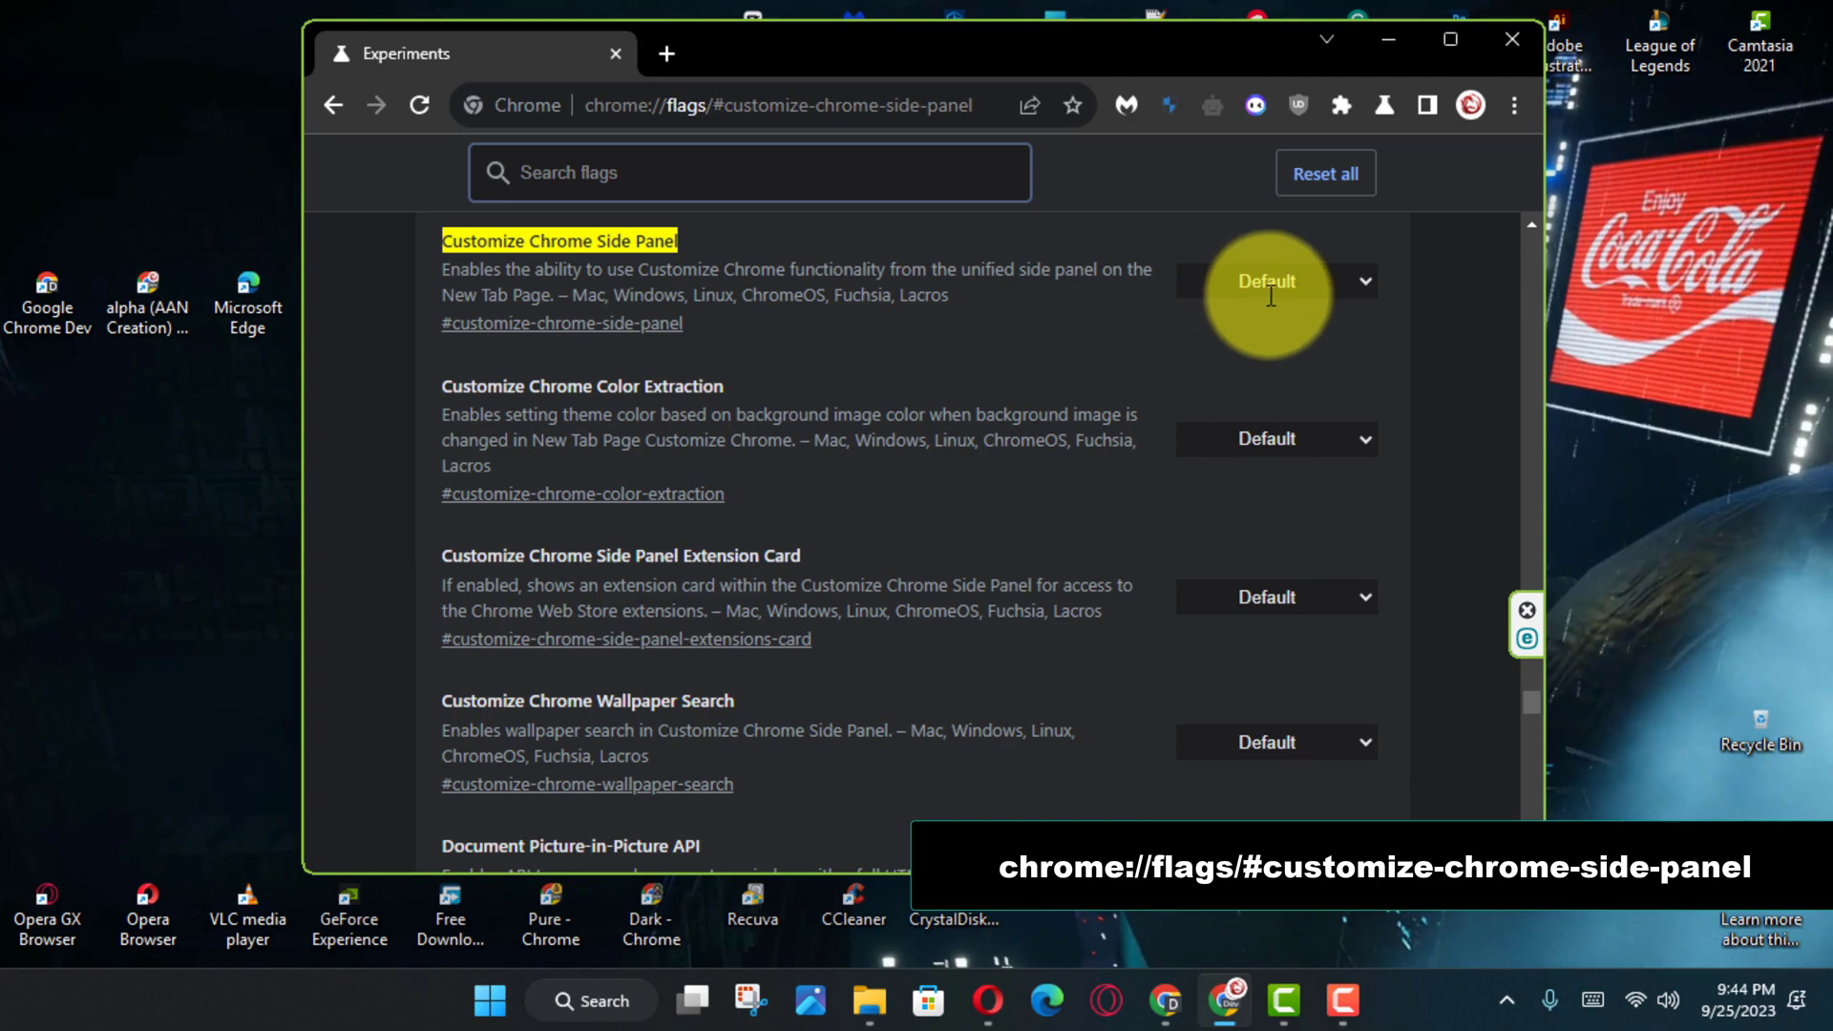
left_click(1274, 281)
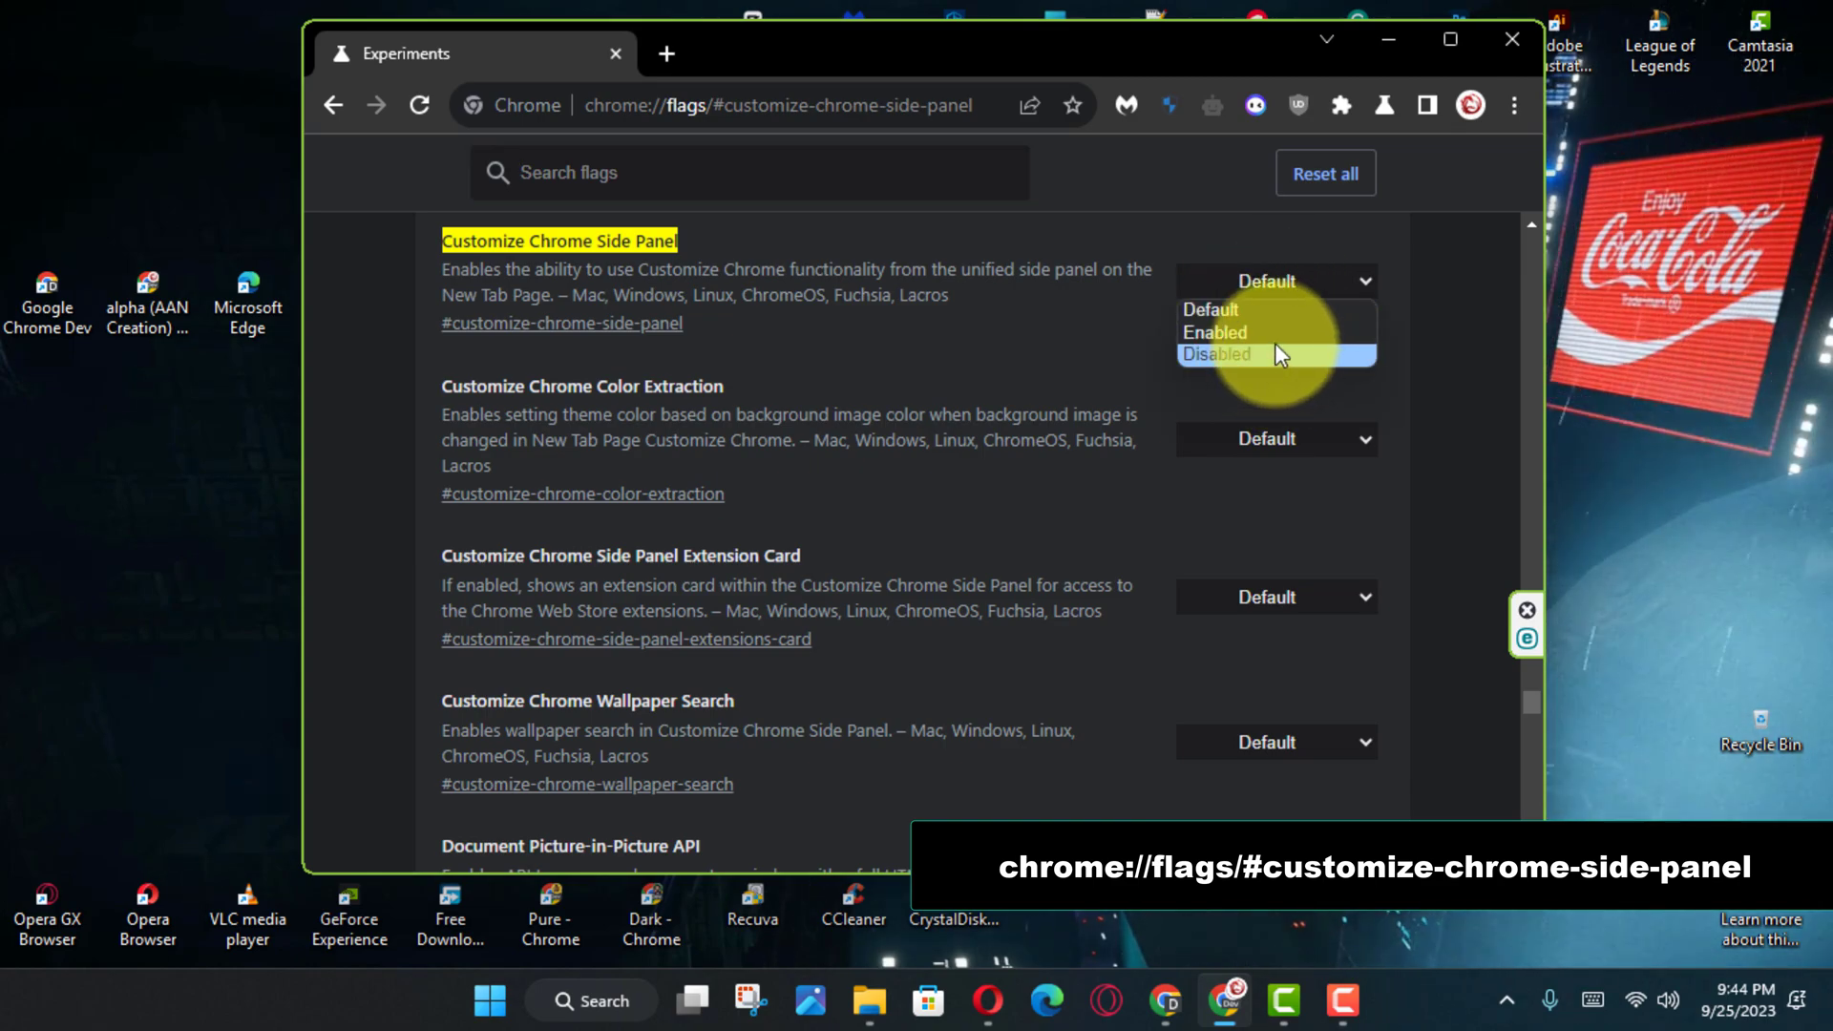
left_click(1214, 333)
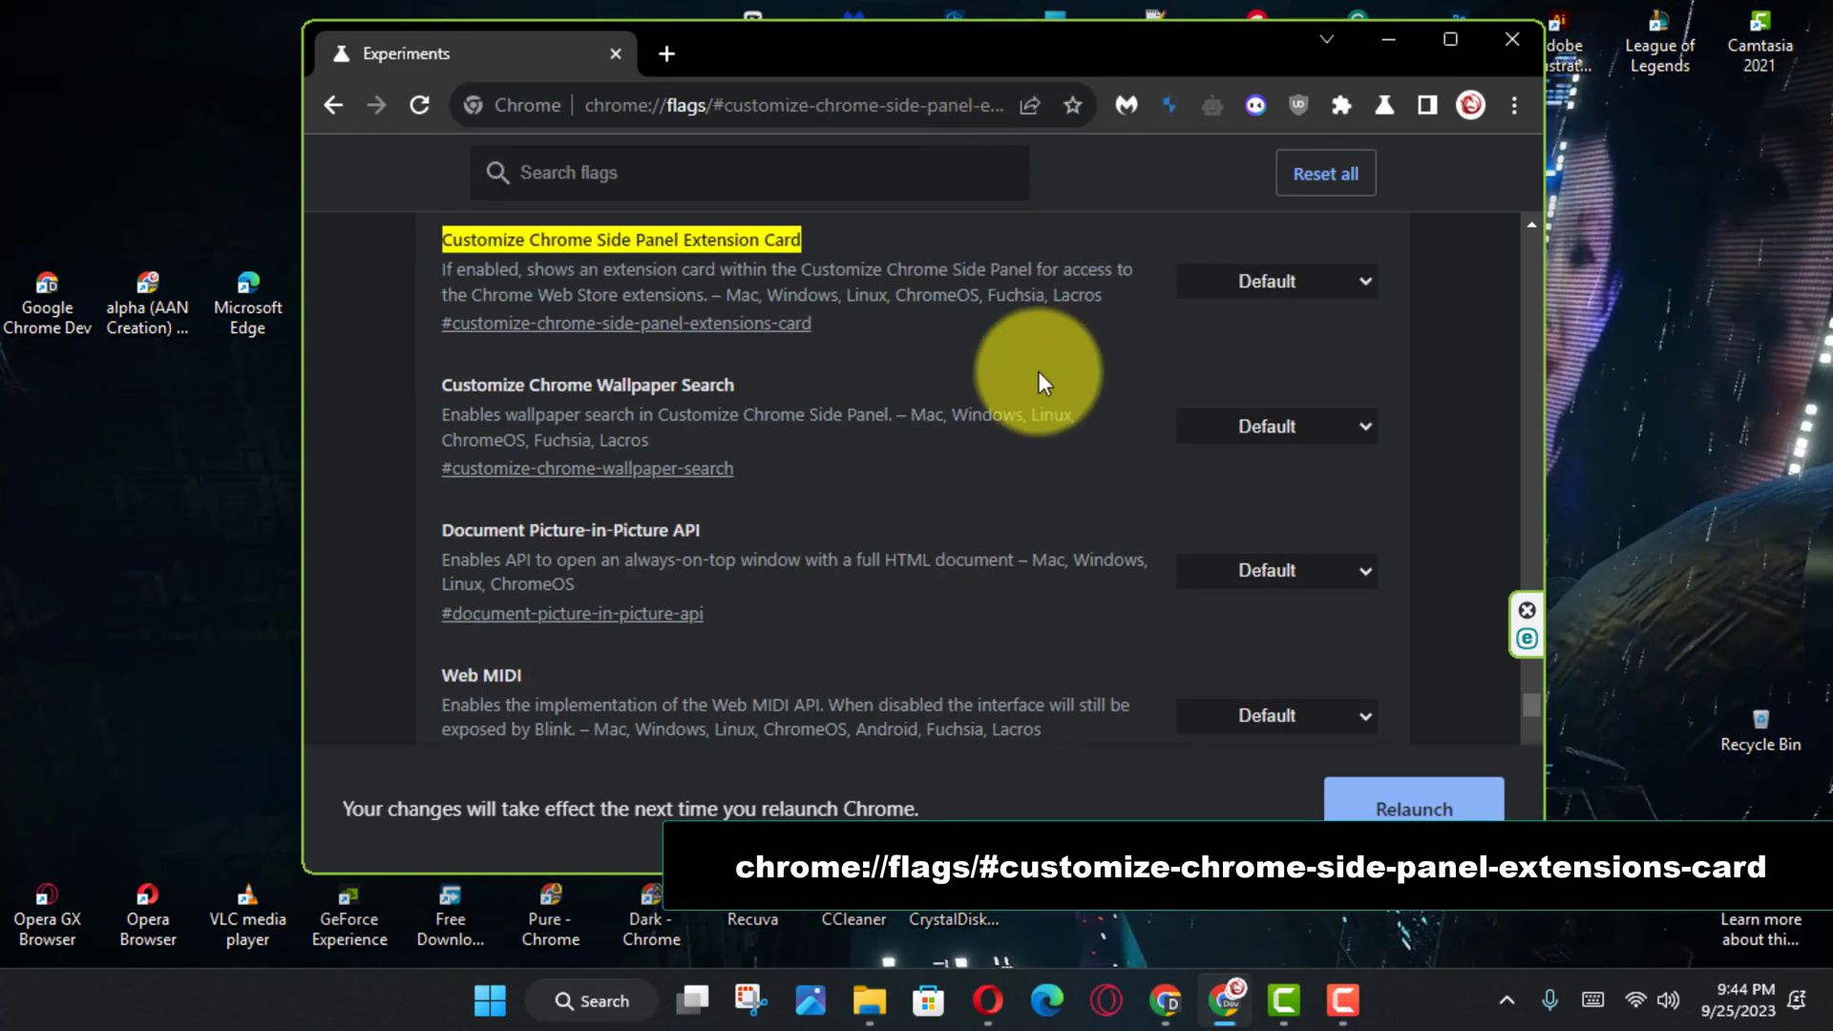
Find the Customize Chrome Side Panel Extension Card flag and choose Enabled.
scroll("down", 3)
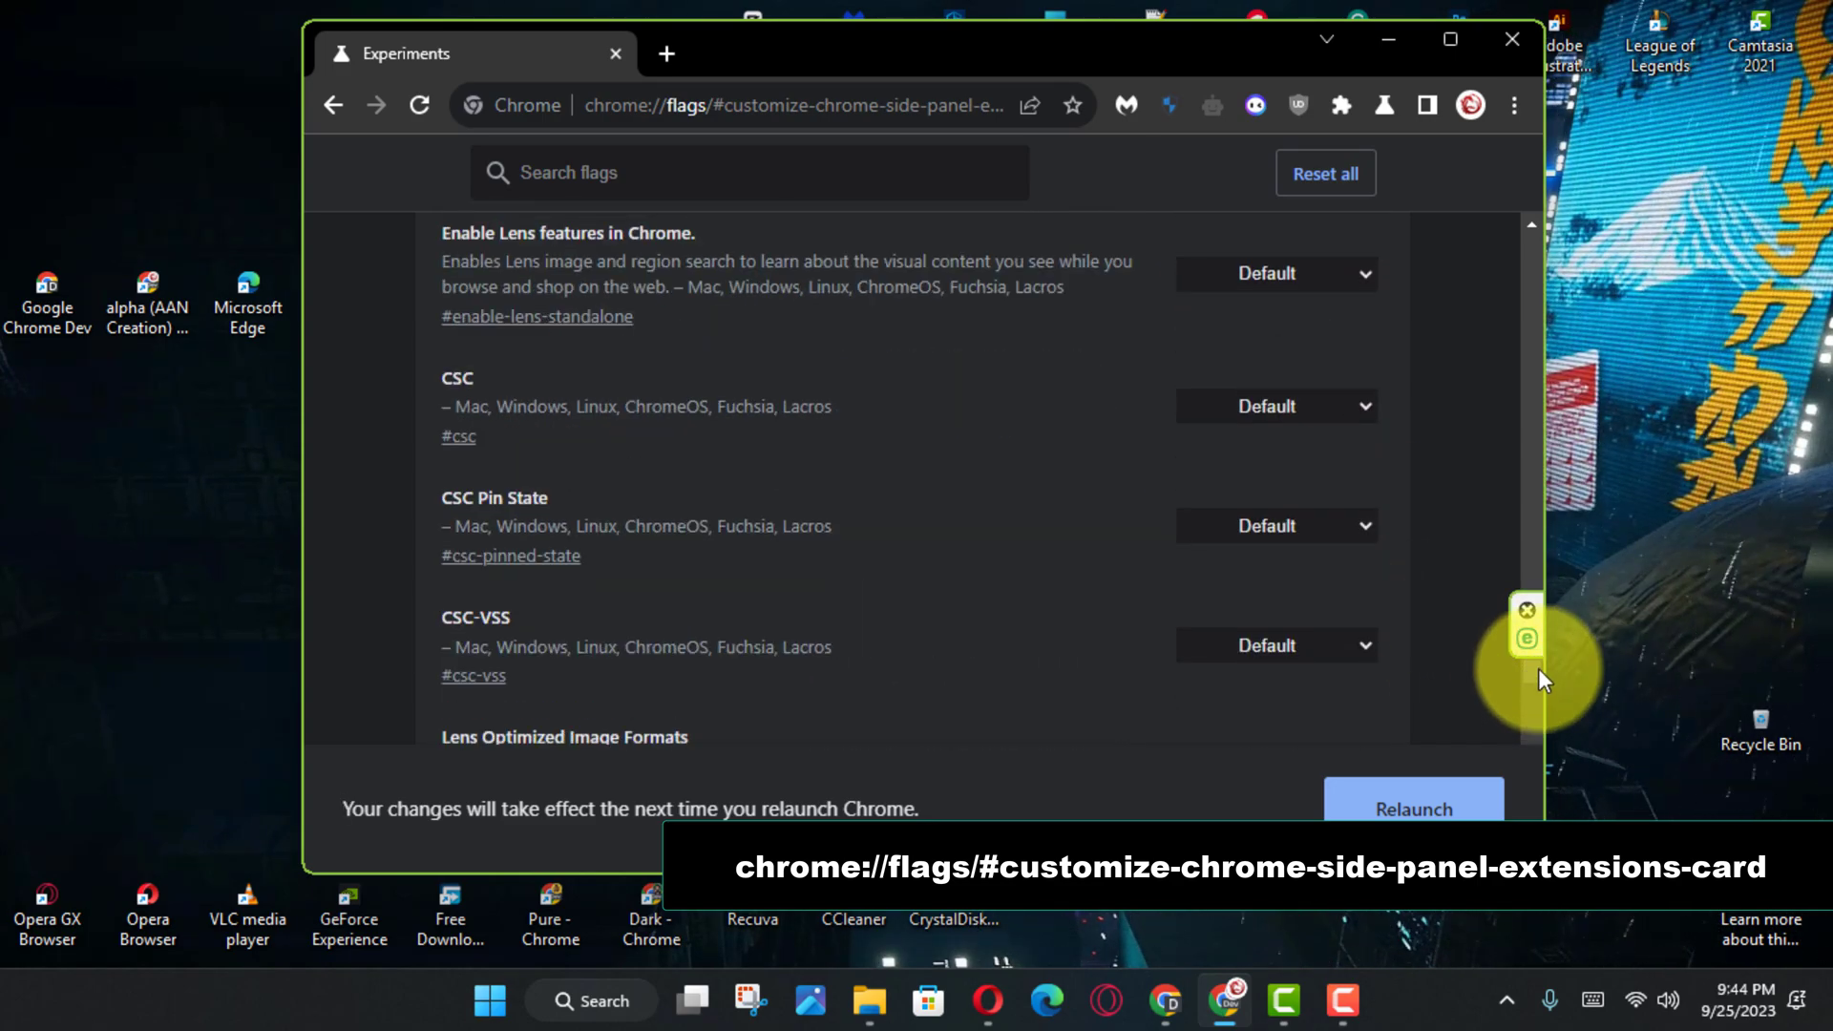
left_click(843, 105)
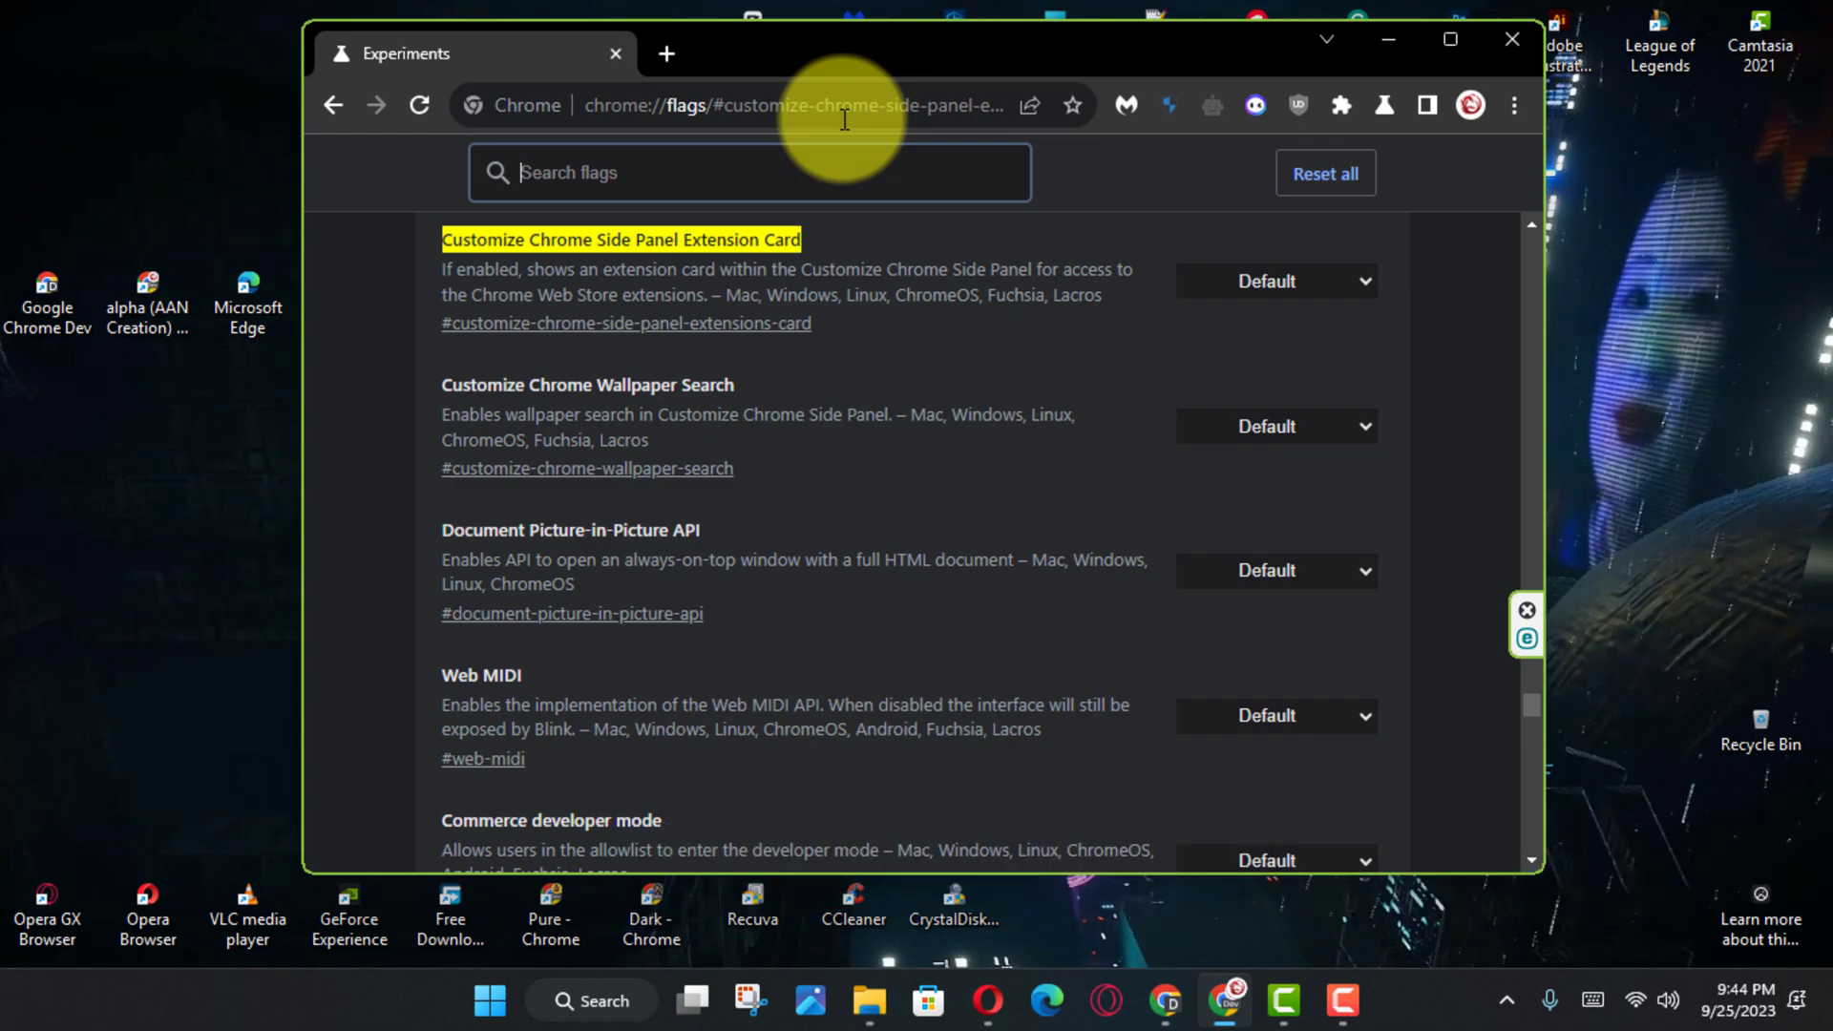
left_click(1275, 281)
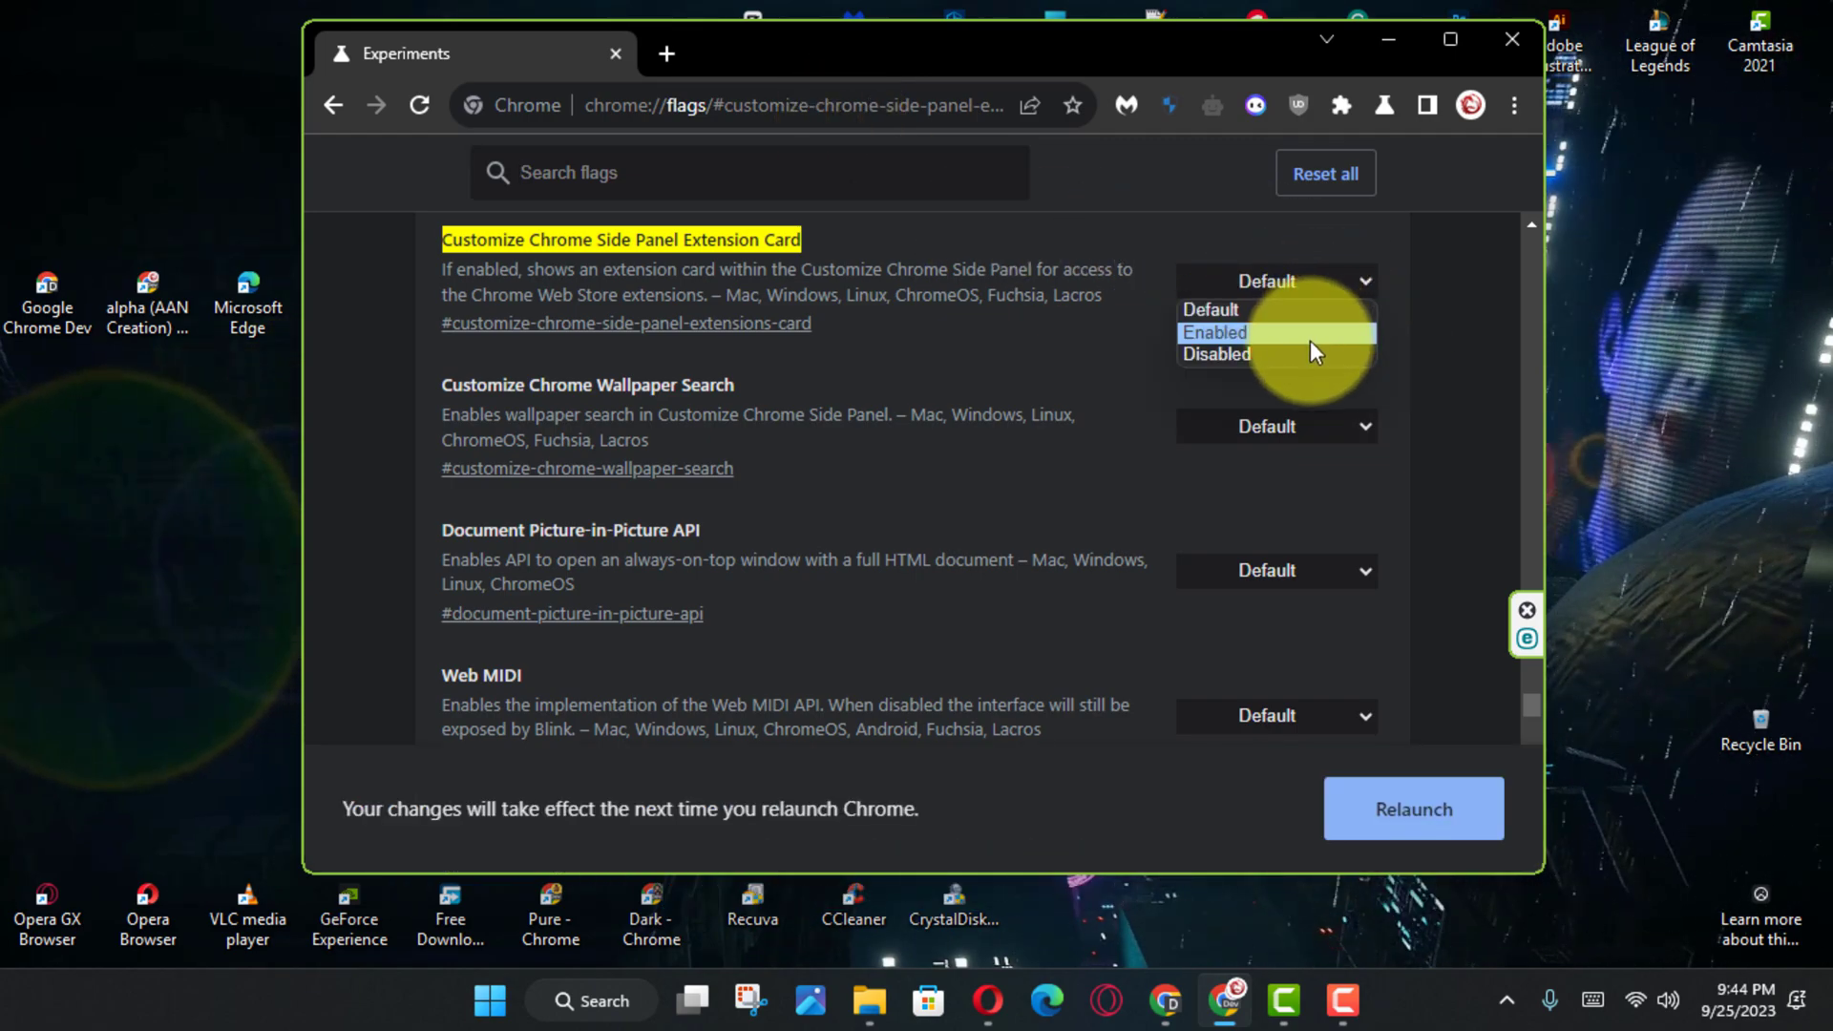
left_click(1214, 334)
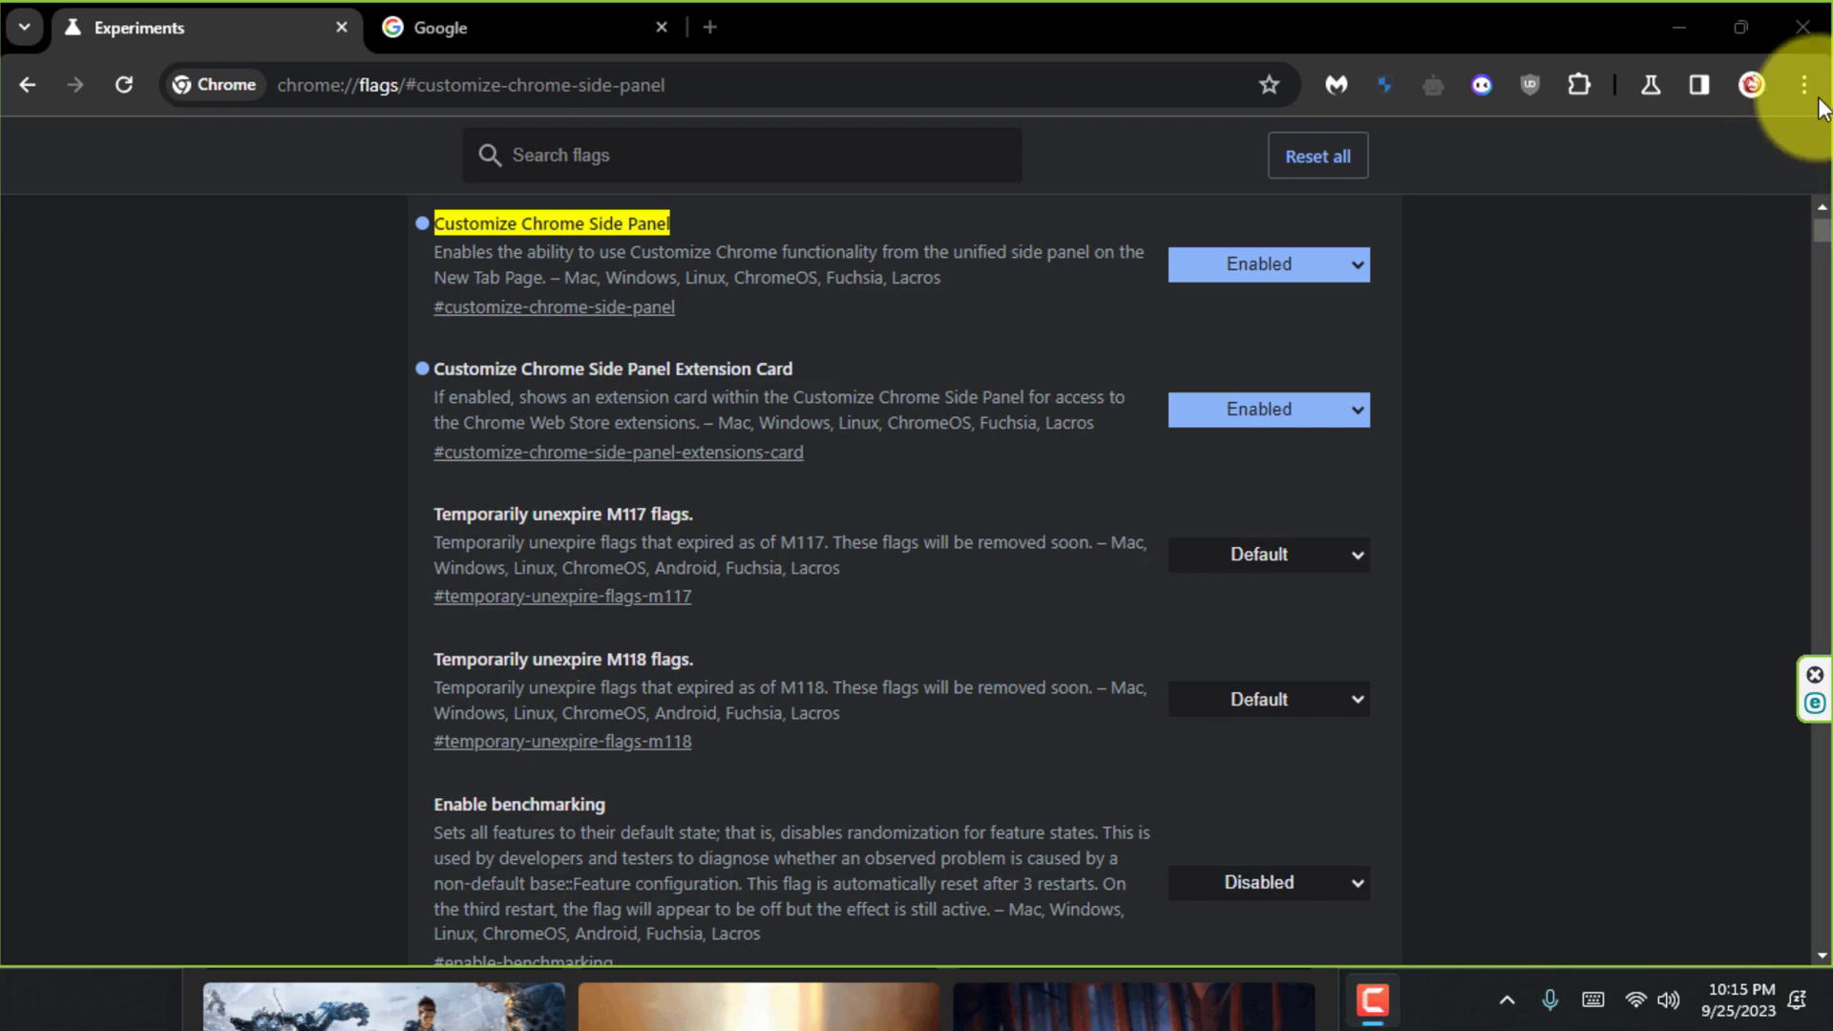
Open Chrome's three-dot menu on the flags page to view the new layout.
left_click(1803, 84)
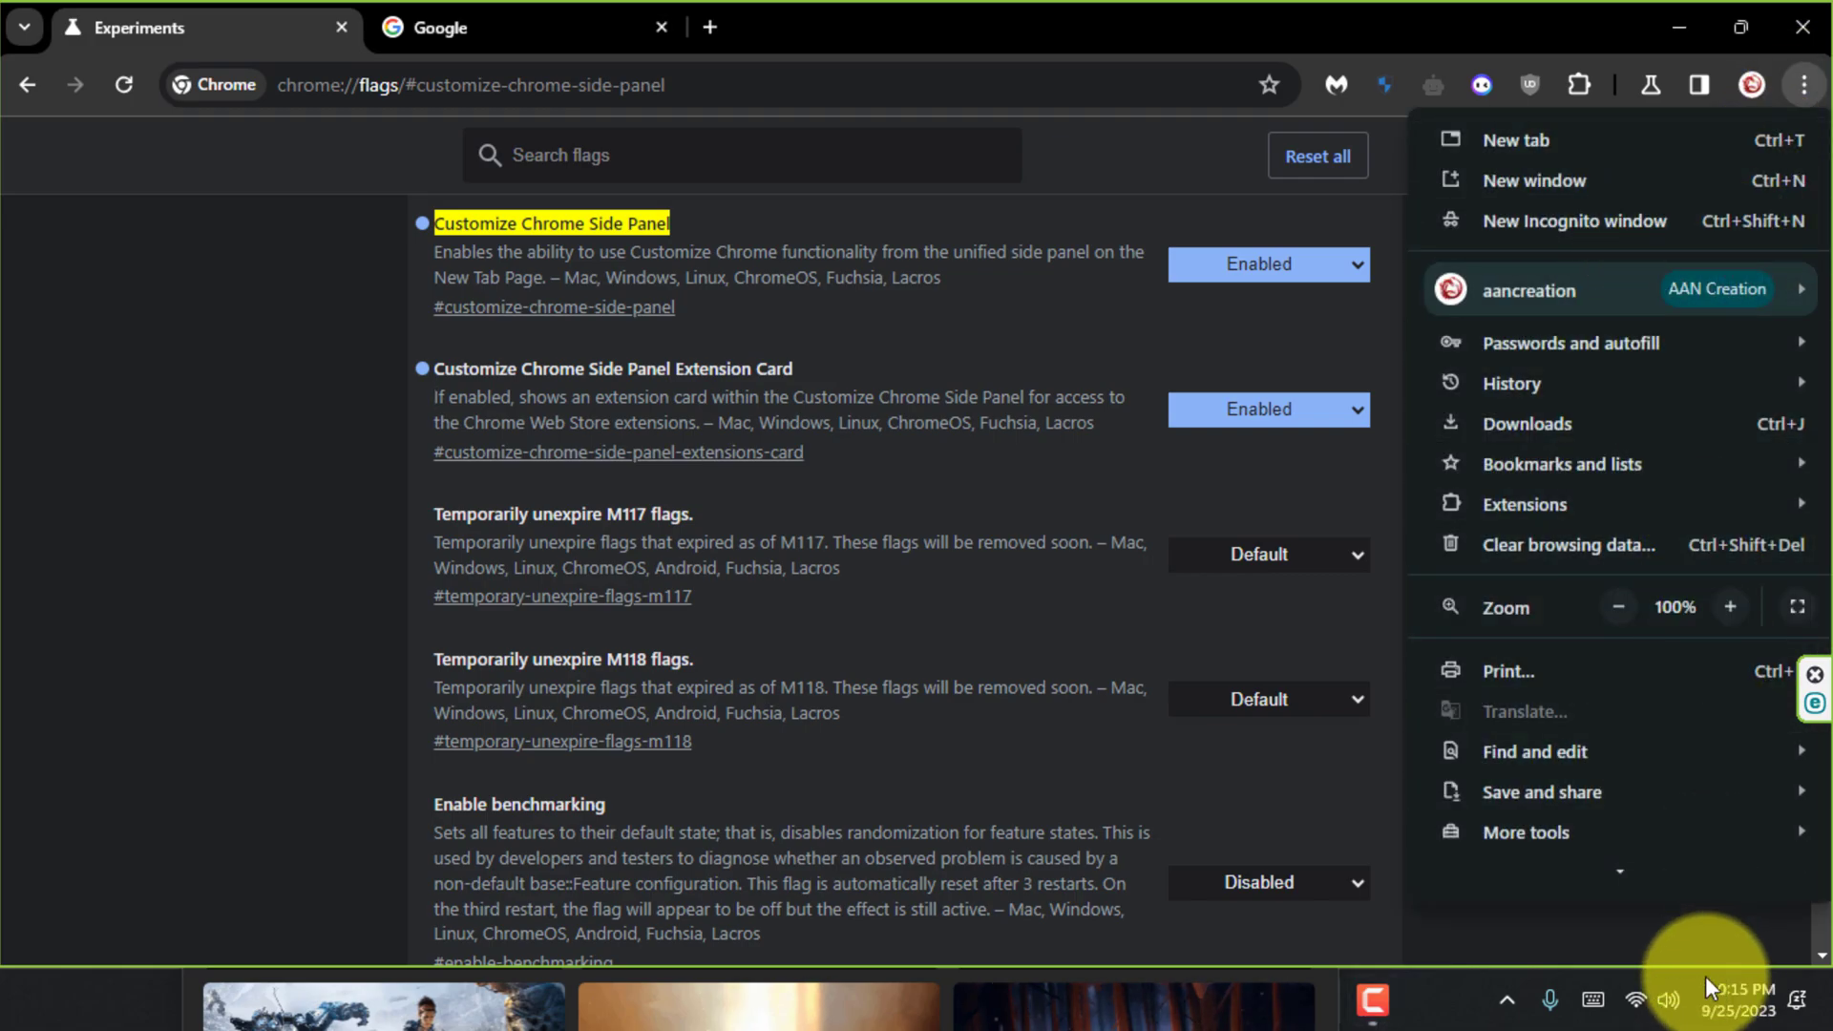